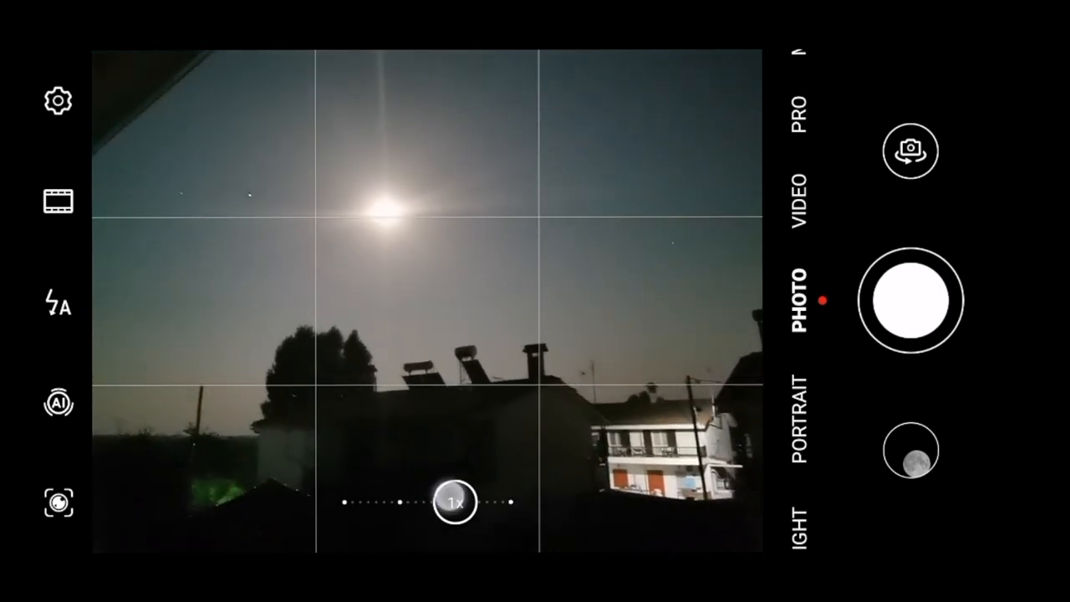
# Drag the zoom slider to magnify the full moon to about 14.6x
pyautogui.moveTo(455, 502); pyautogui.dragTo(355, 502)
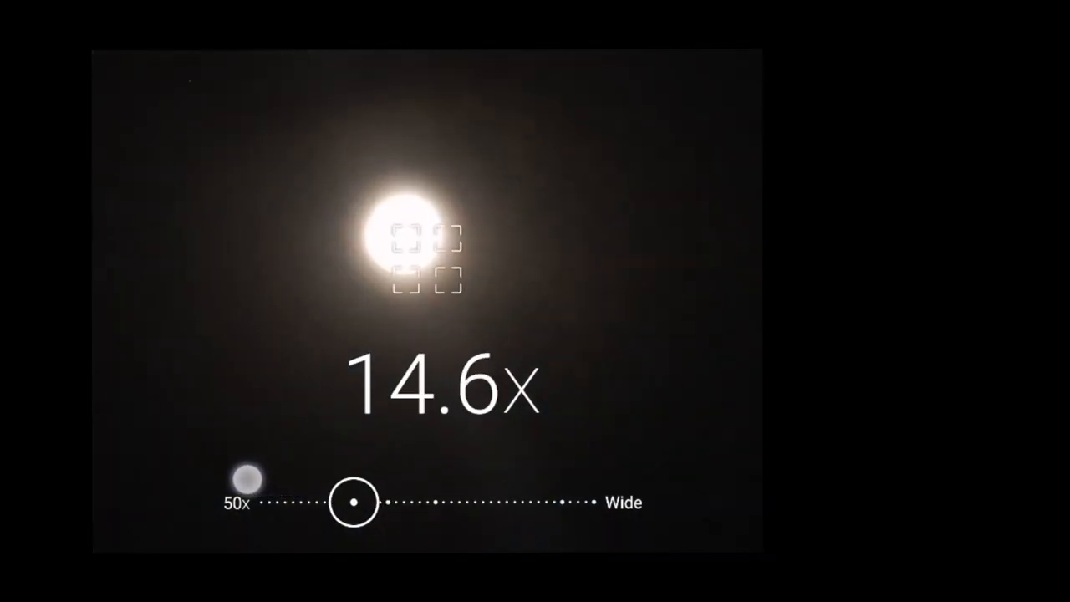
# Push the zoom toward 50x, triggering Moon mode and reaching about 37x with craters visible
pyautogui.moveTo(355, 502); pyautogui.dragTo(334, 501)
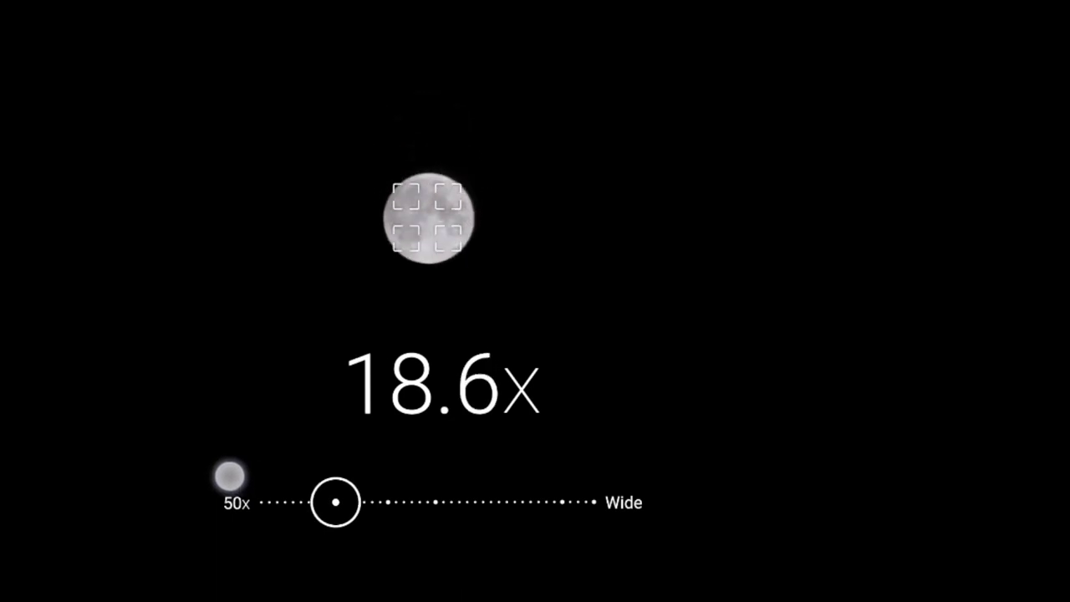
pyautogui.moveTo(336, 501); pyautogui.dragTo(324, 501)
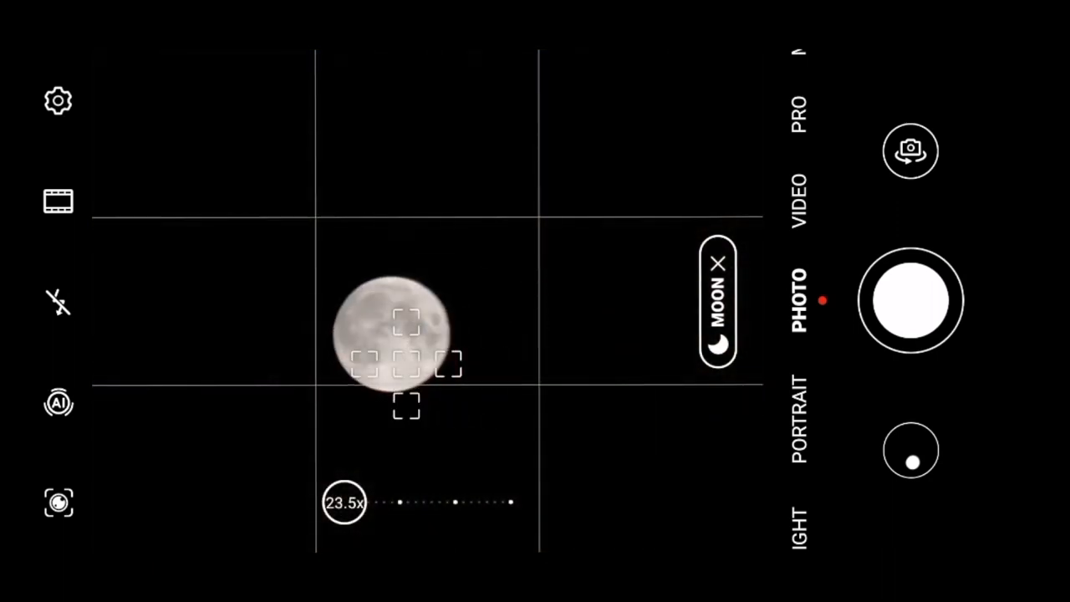
pyautogui.moveTo(345, 502); pyautogui.dragTo(305, 501)
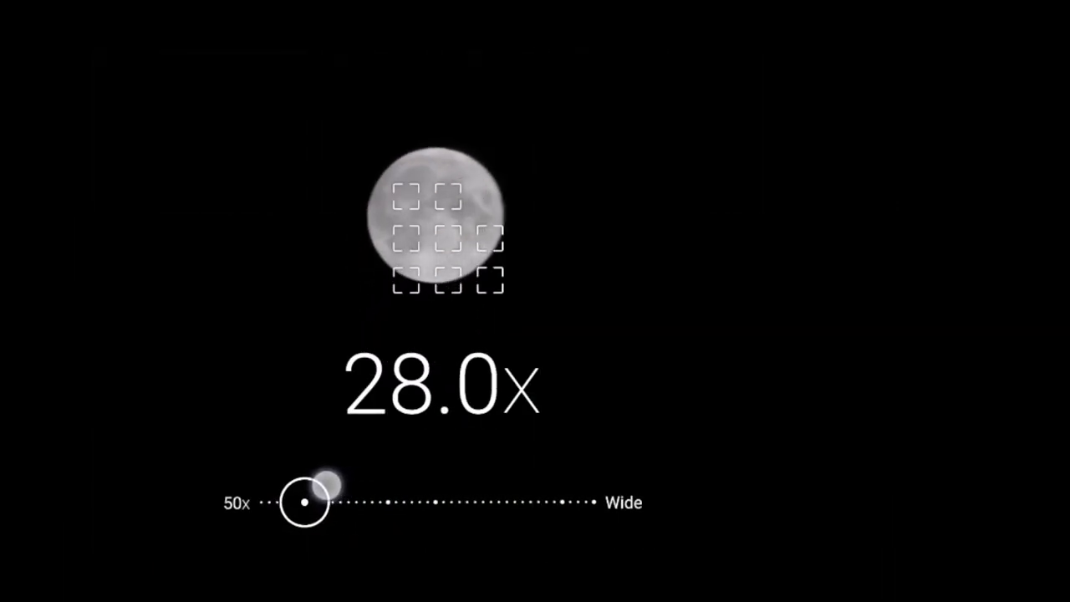
pyautogui.moveTo(305, 502); pyautogui.dragTo(284, 501)
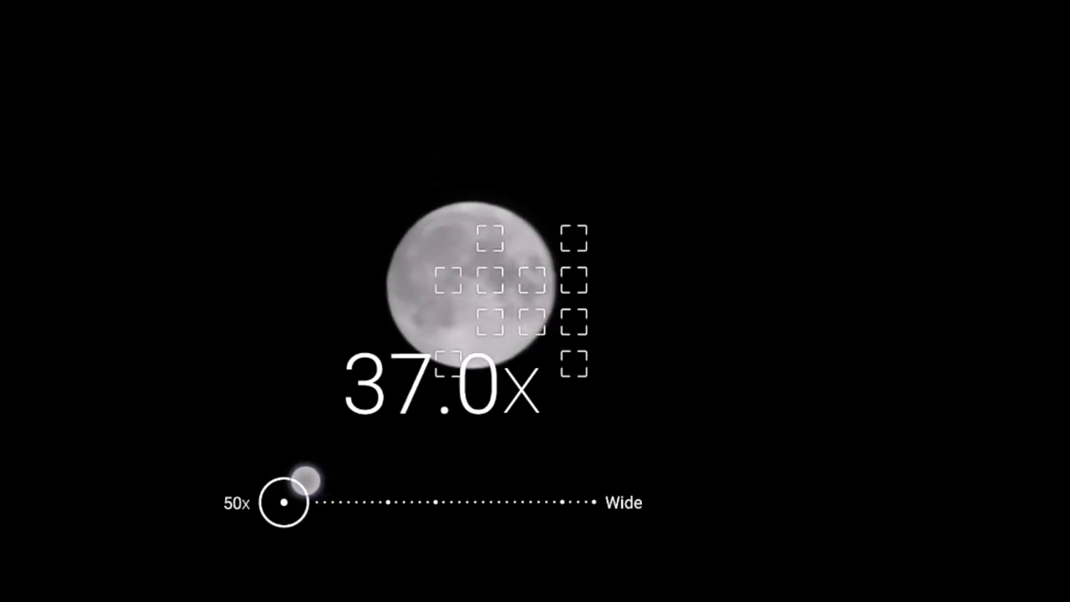